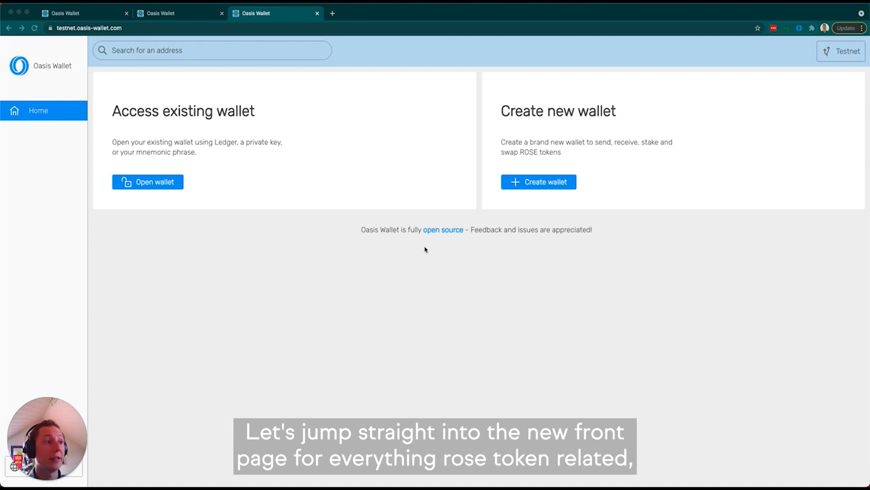
pyautogui.moveTo(752, 165)
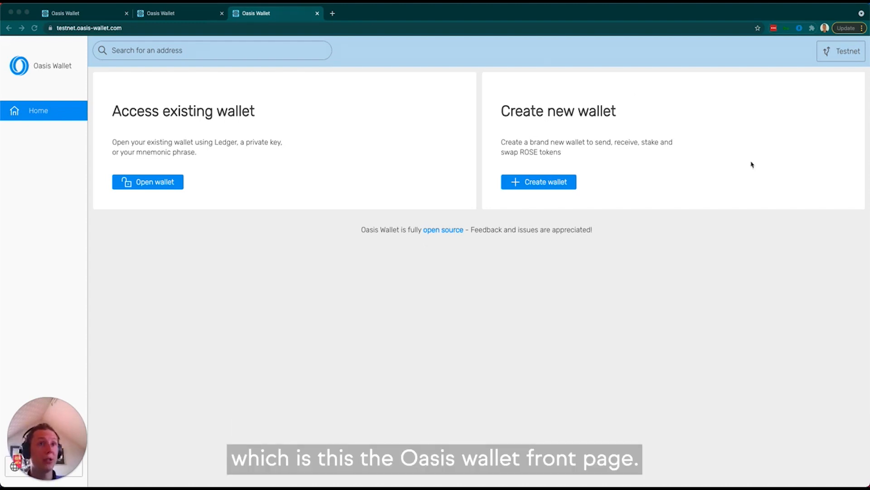
pyautogui.moveTo(595, 130)
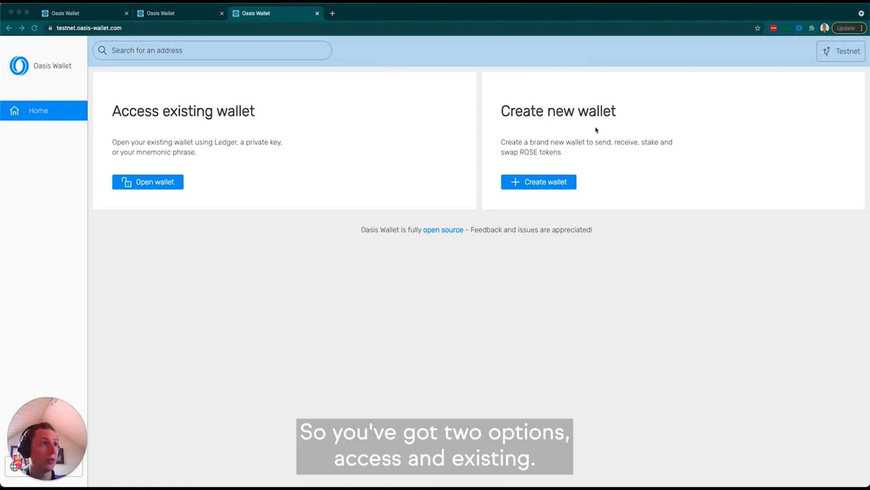
pyautogui.moveTo(573, 131)
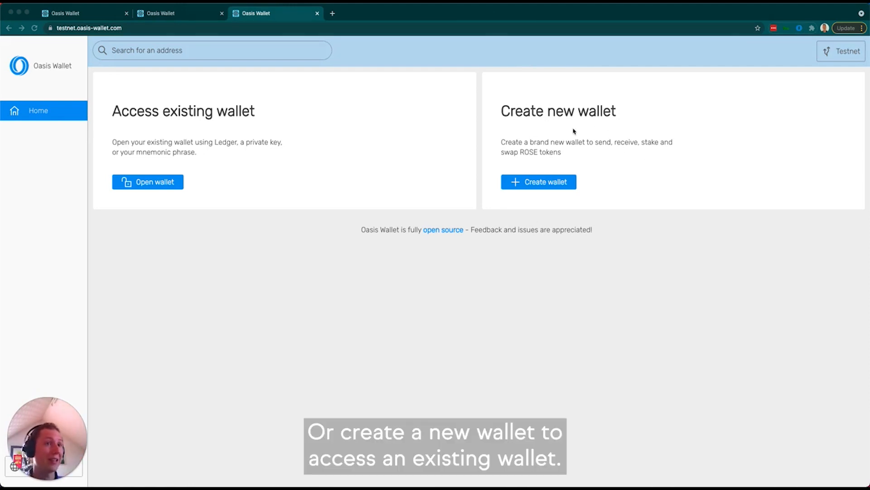
pyautogui.moveTo(309, 160)
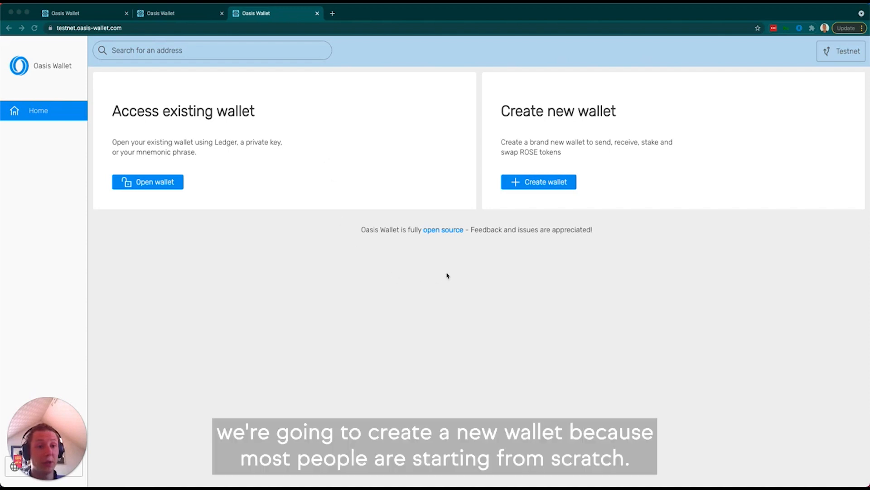
pyautogui.moveTo(449, 275)
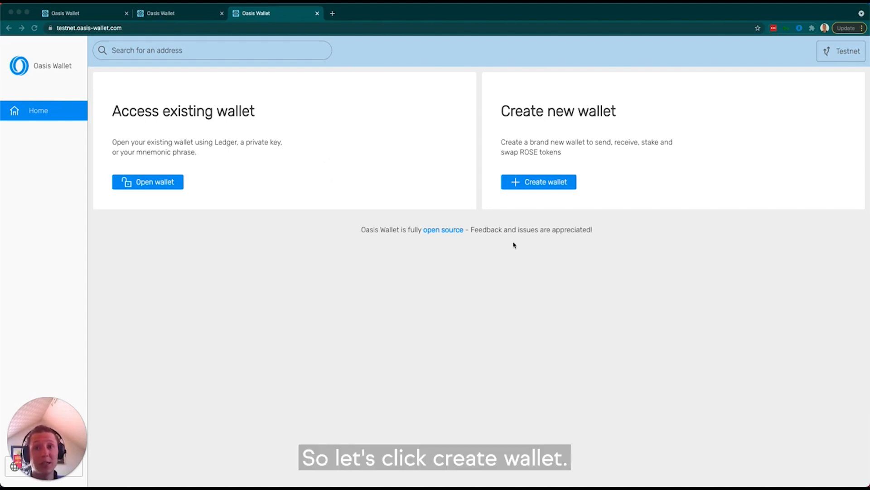
# Step: Start a new wallet and select its 24-word mnemonic phrase for copying
pyautogui.click(538, 181)
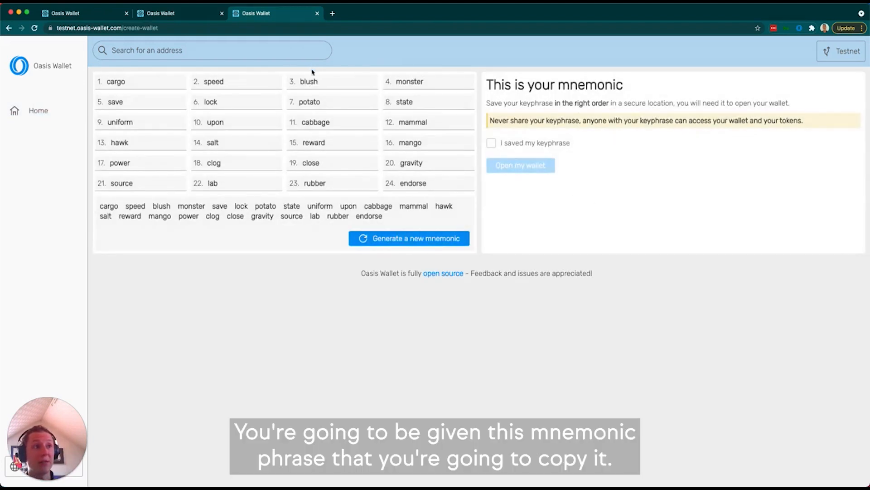
pyautogui.moveTo(103, 208)
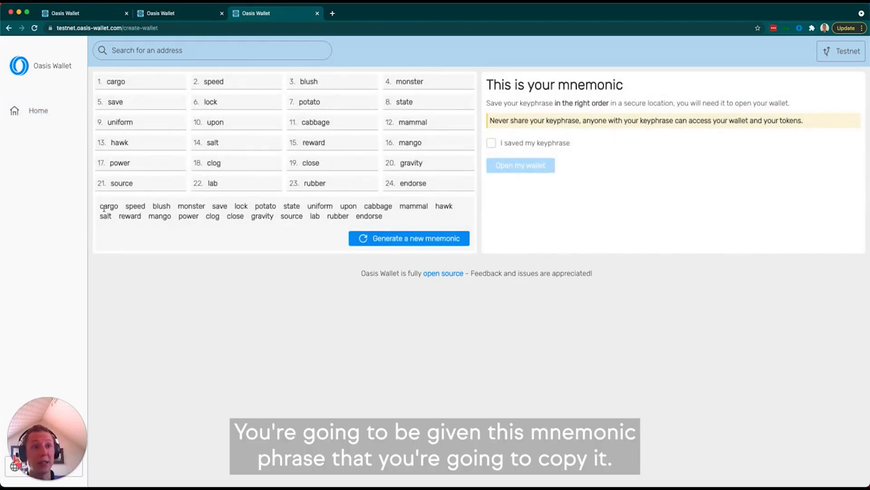
pyautogui.moveTo(101, 206); pyautogui.dragTo(386, 215)
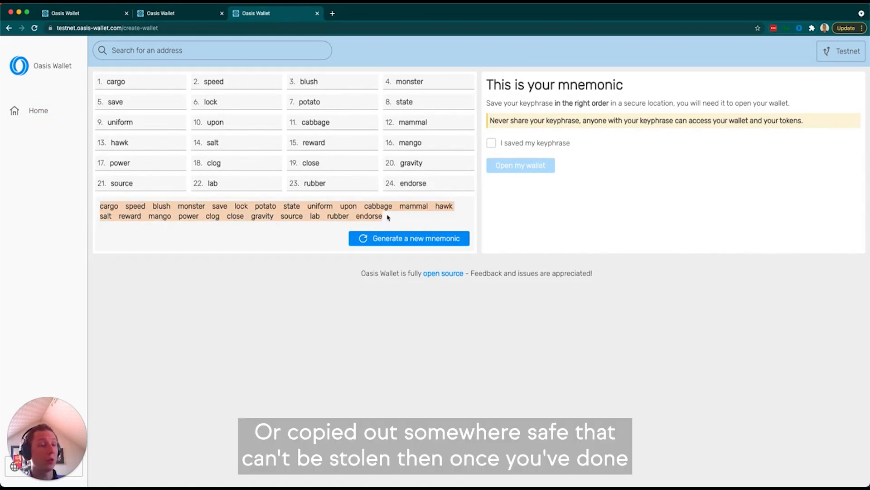
pyautogui.moveTo(463, 125)
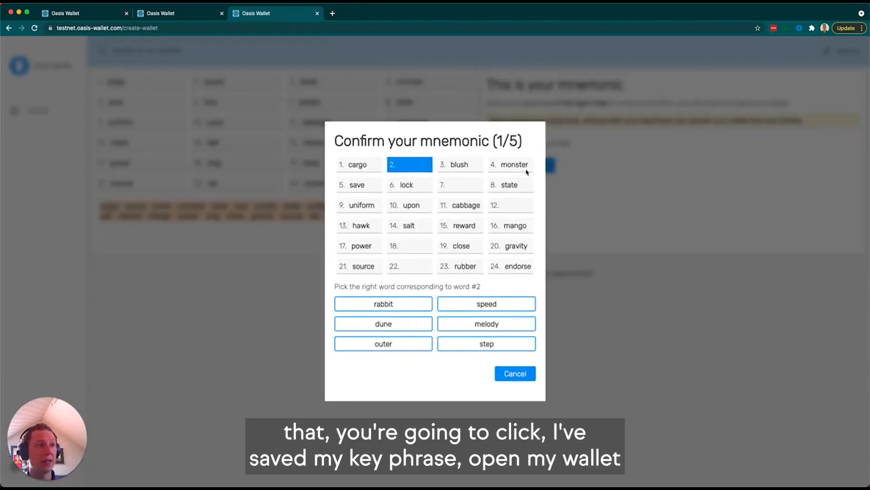
pyautogui.moveTo(422, 131)
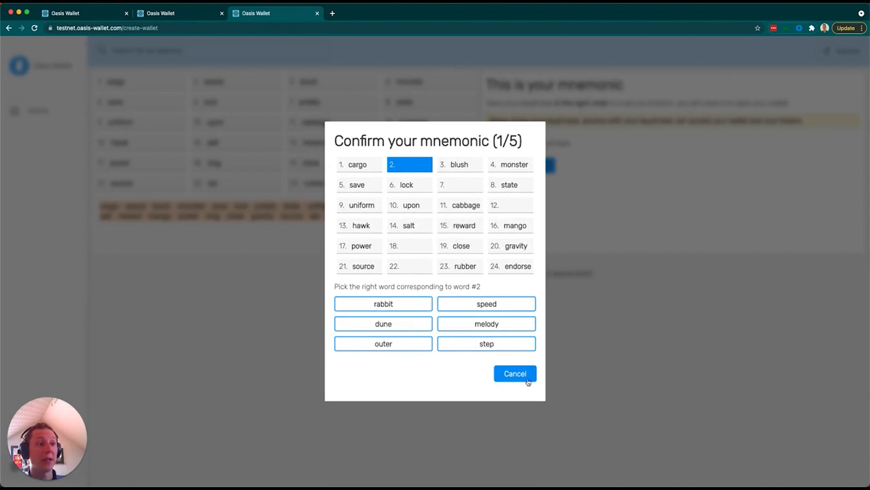
# Step: Close the mnemonic confirmation quiz to reach the new wallet's page
pyautogui.click(177, 12)
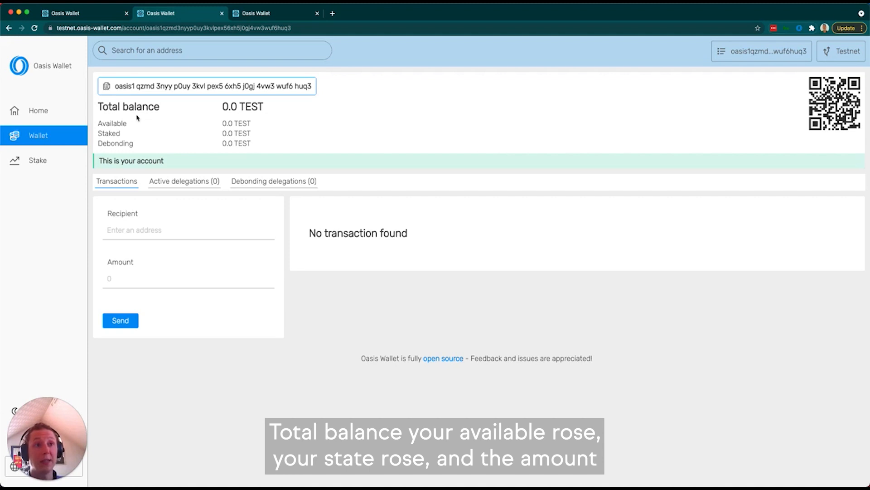
pyautogui.moveTo(153, 145)
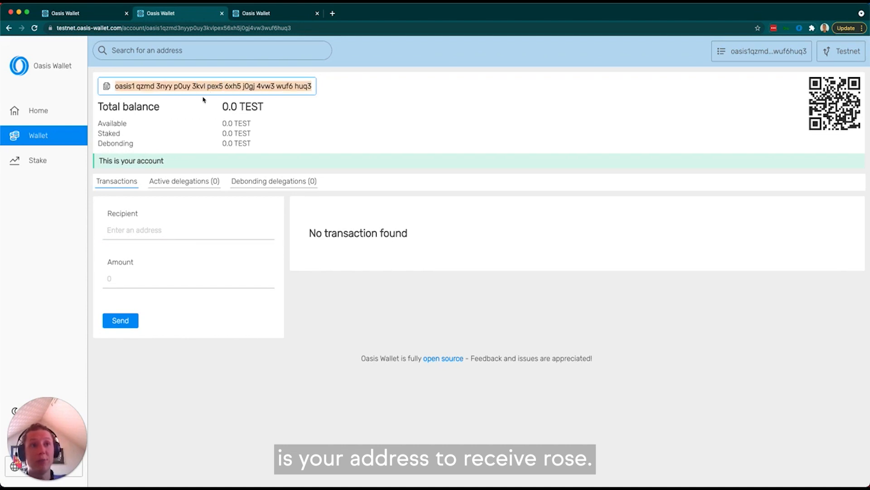
pyautogui.moveTo(197, 103)
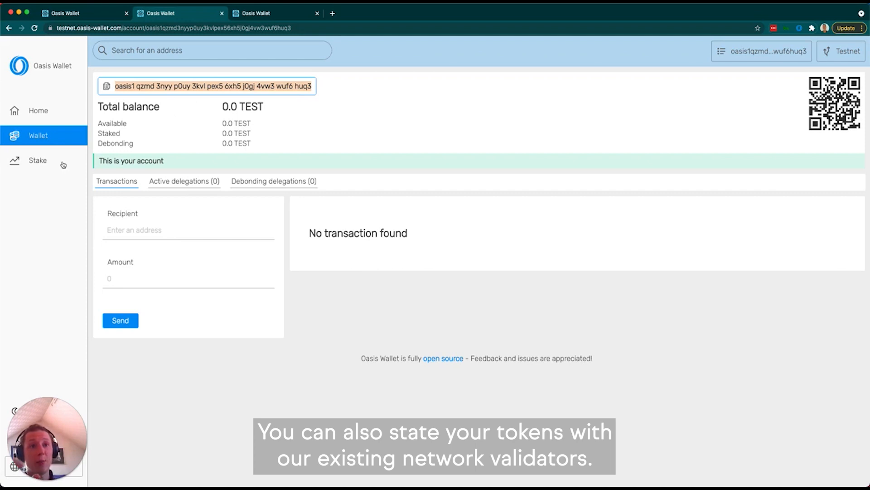
# Step: On the staking page, enter 100 as the delegation amount for the top validator
pyautogui.click(37, 160)
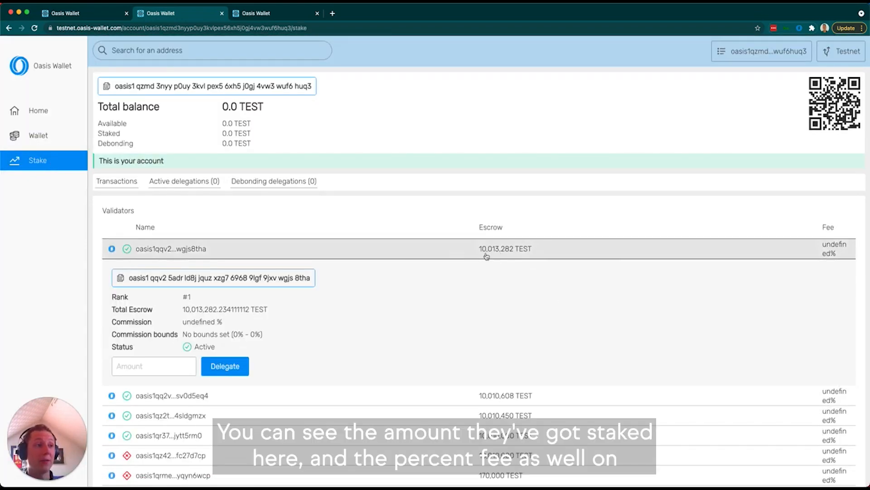
pyautogui.moveTo(306, 273)
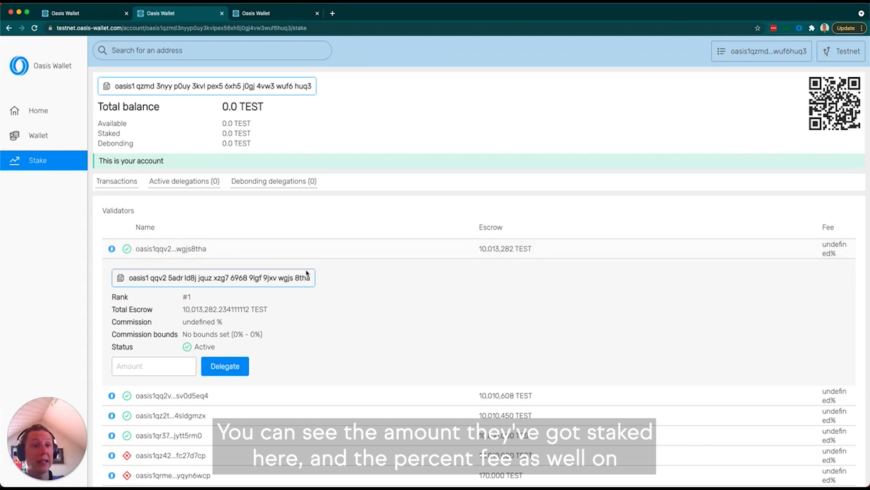
pyautogui.moveTo(229, 324)
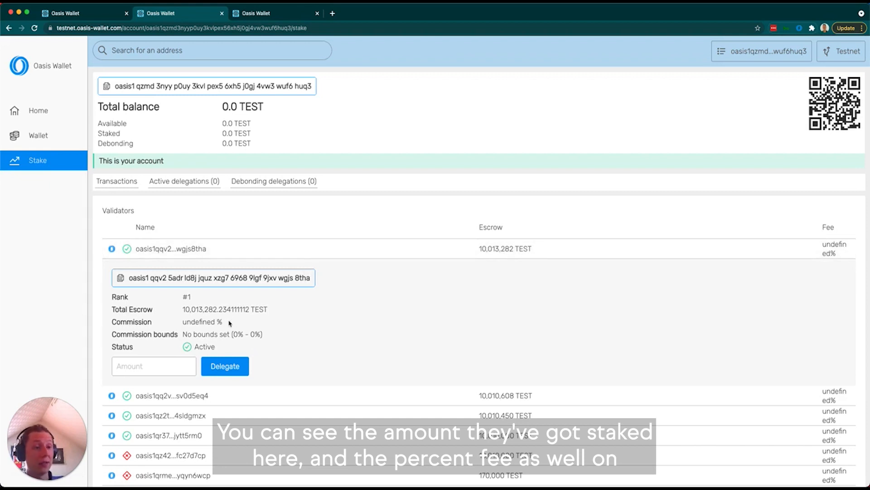
pyautogui.click(154, 365)
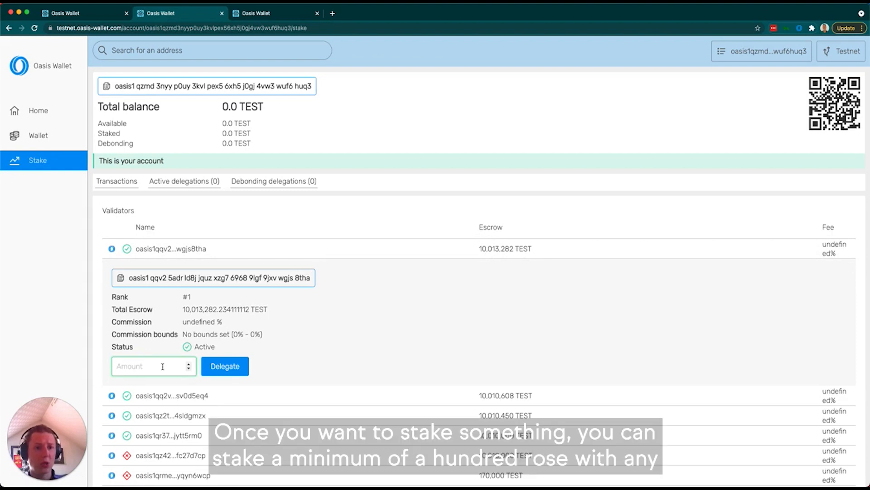
pyautogui.write('100')
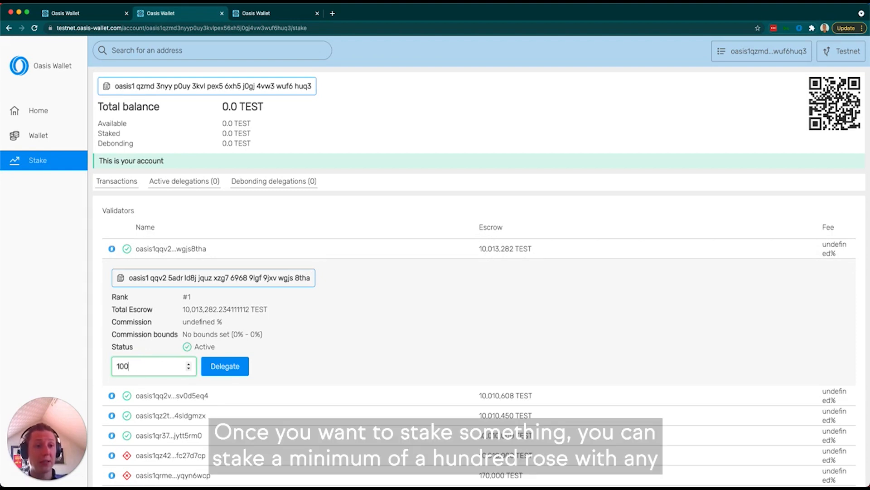
pyautogui.moveTo(256, 354)
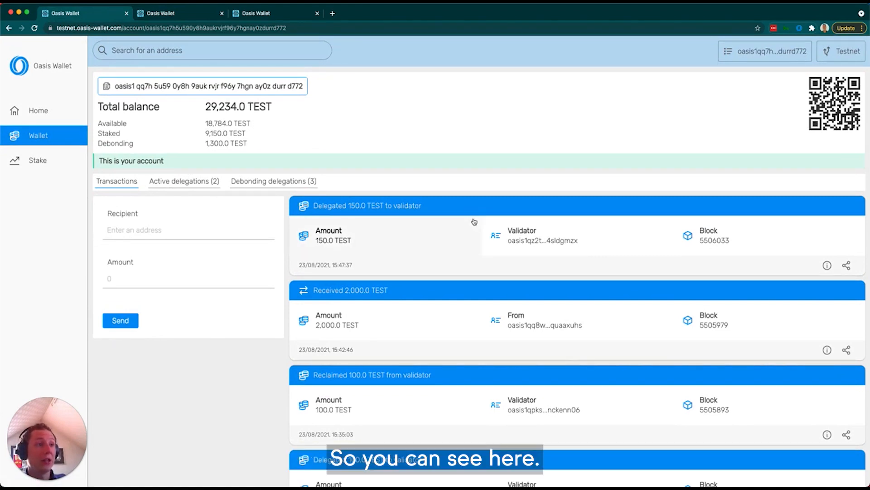
# Step: Scroll through the funded account's transaction list and back up
pyautogui.scroll(-3)
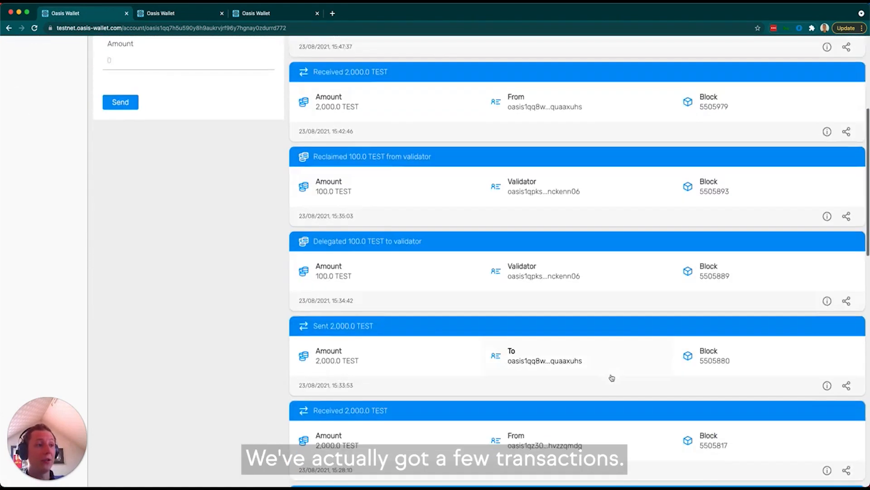
pyautogui.scroll(3)
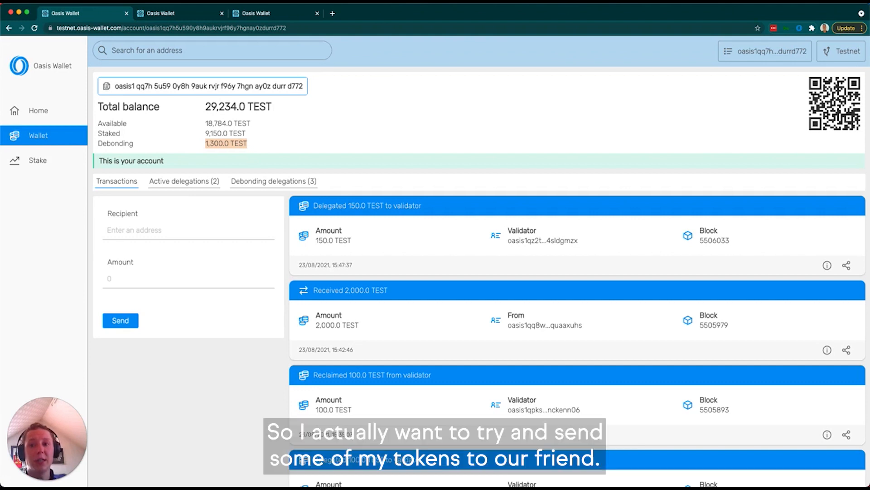
pyautogui.moveTo(190, 230)
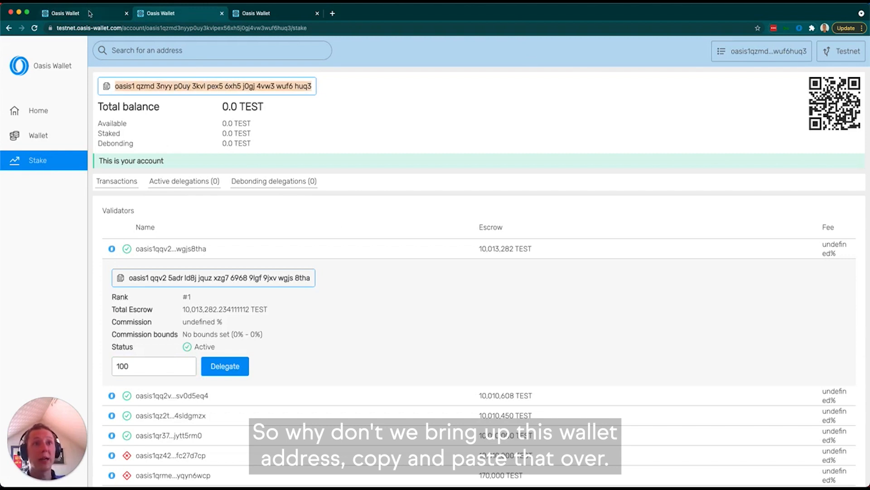
# Step: Enter the amount and send 1,000 TEST from the funded account to the new wallet
pyautogui.click(37, 135)
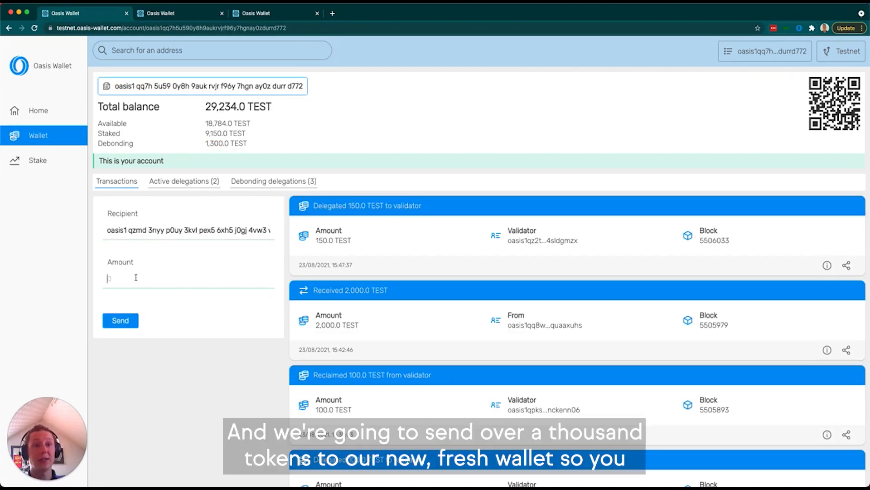
pyautogui.write('10')
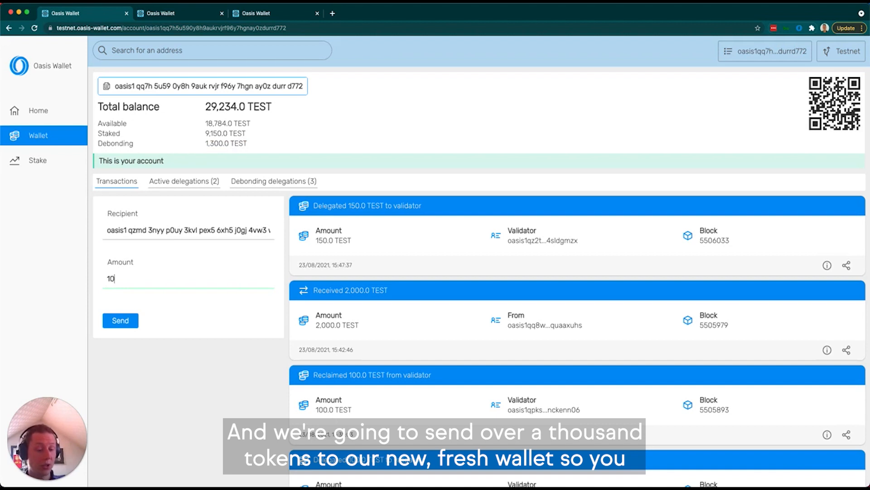
pyautogui.click(120, 320)
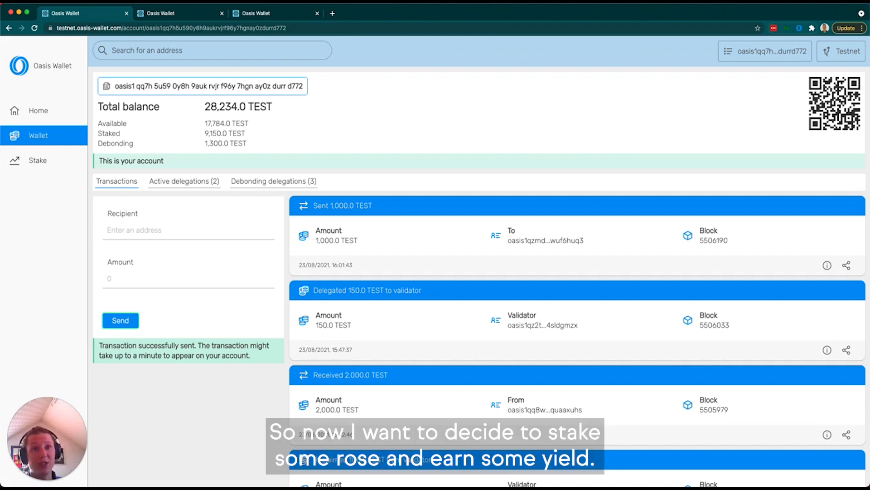
pyautogui.moveTo(8, 177)
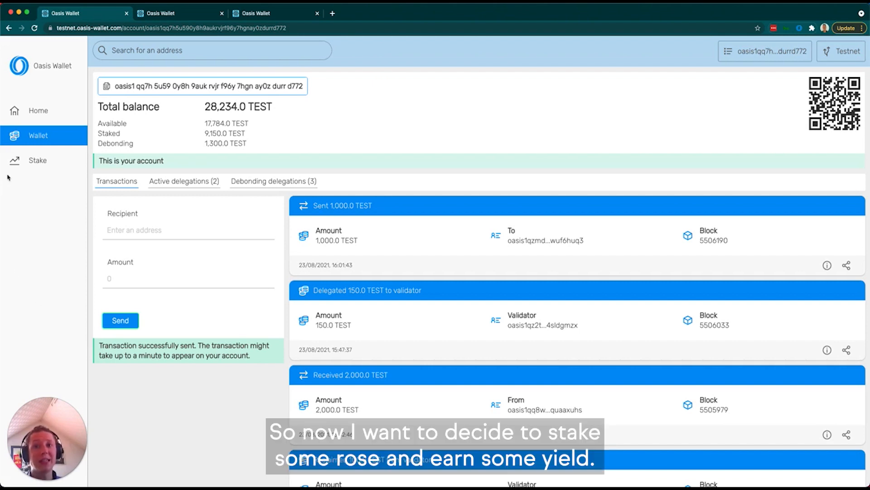
# Step: Delegate 200 TEST to validator #2 from the staking list
pyautogui.click(37, 160)
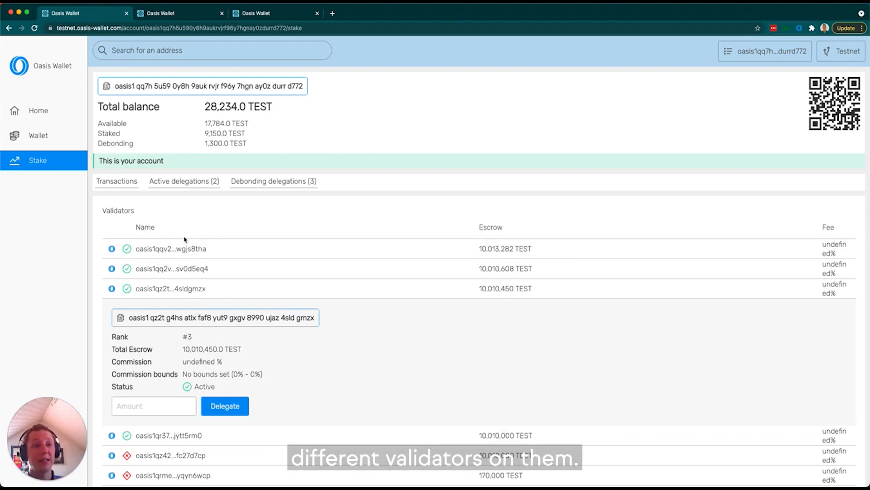
pyautogui.scroll(-3)
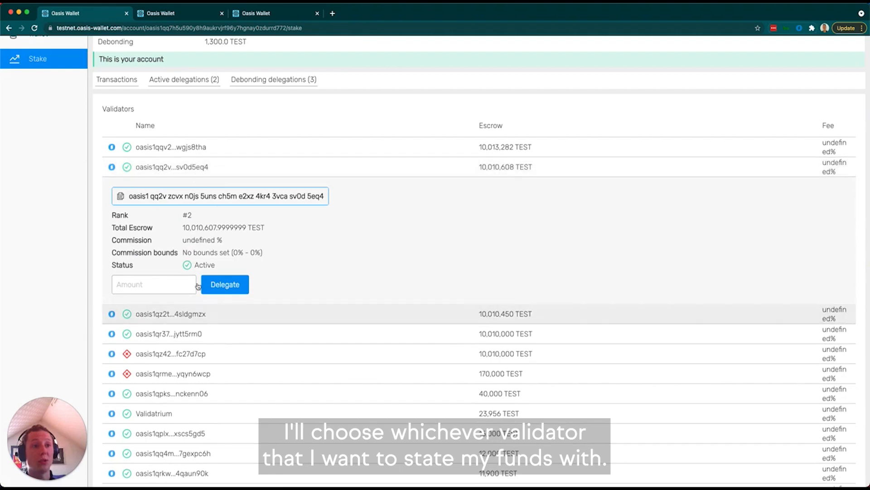
pyautogui.click(154, 285)
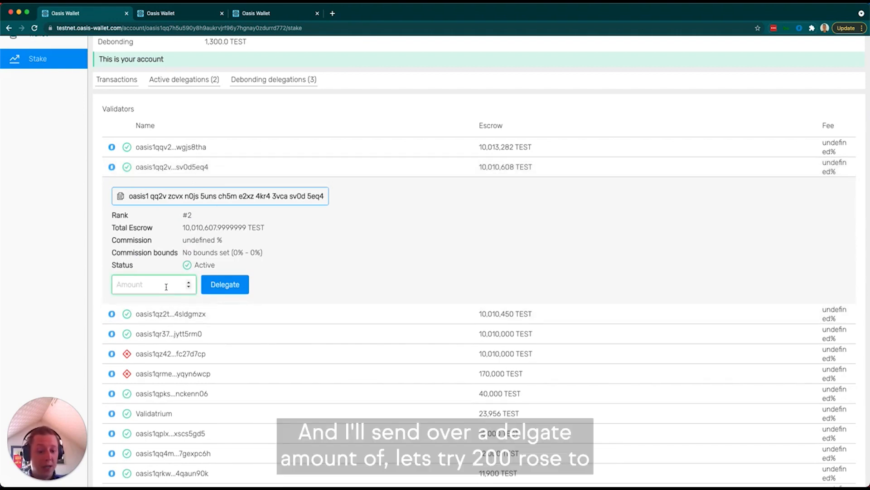
pyautogui.write('100')
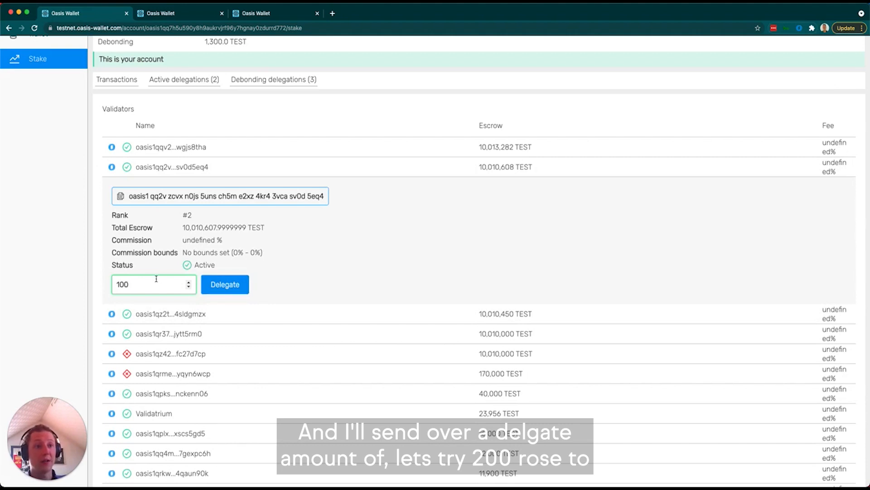
pyautogui.write('200')
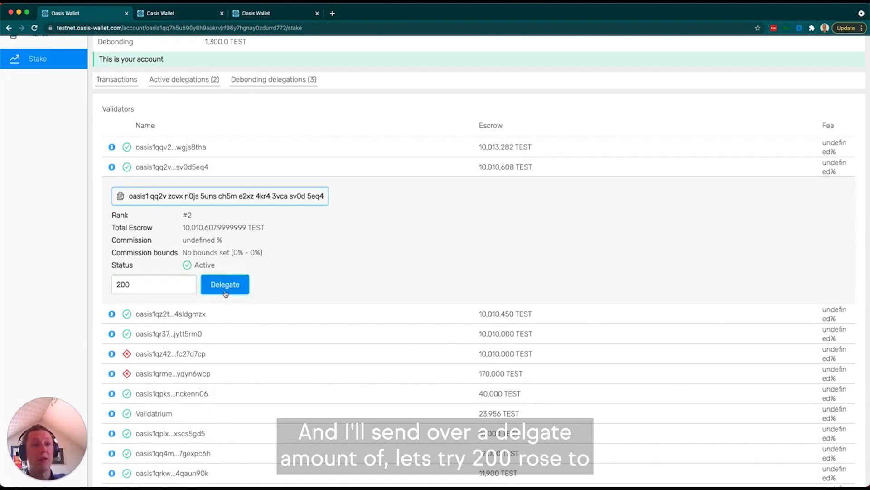
pyautogui.click(224, 285)
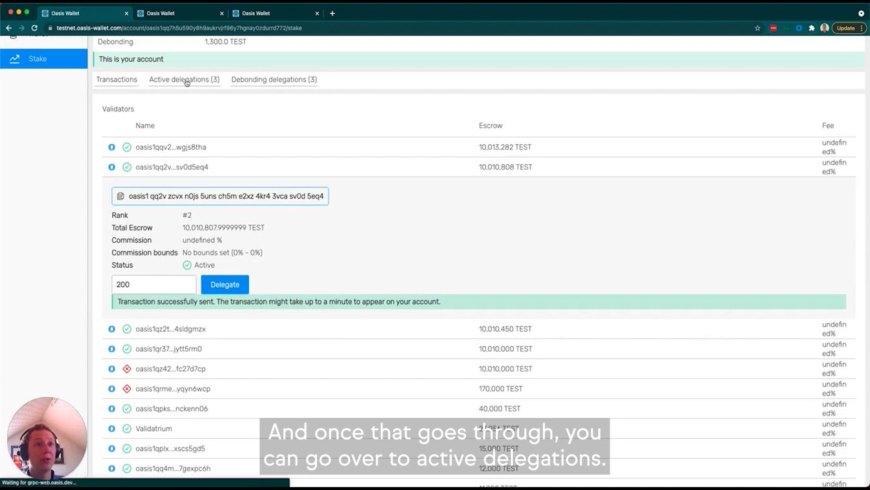
# Step: Enter 200 on validator #2's active delegation and start the reclaim
pyautogui.click(184, 79)
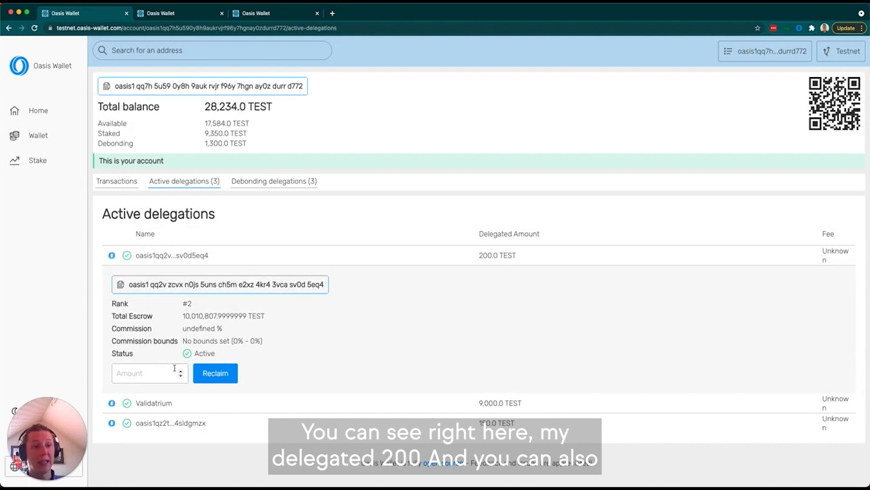
pyautogui.write('200')
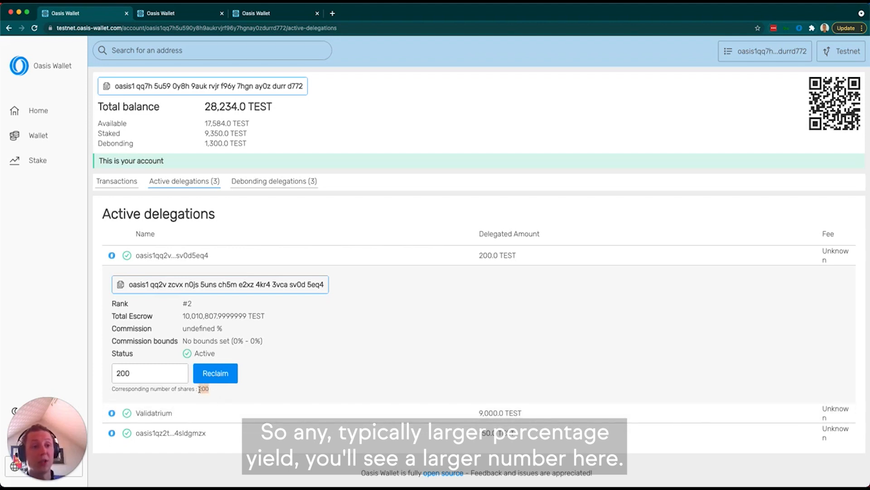
pyautogui.click(147, 373)
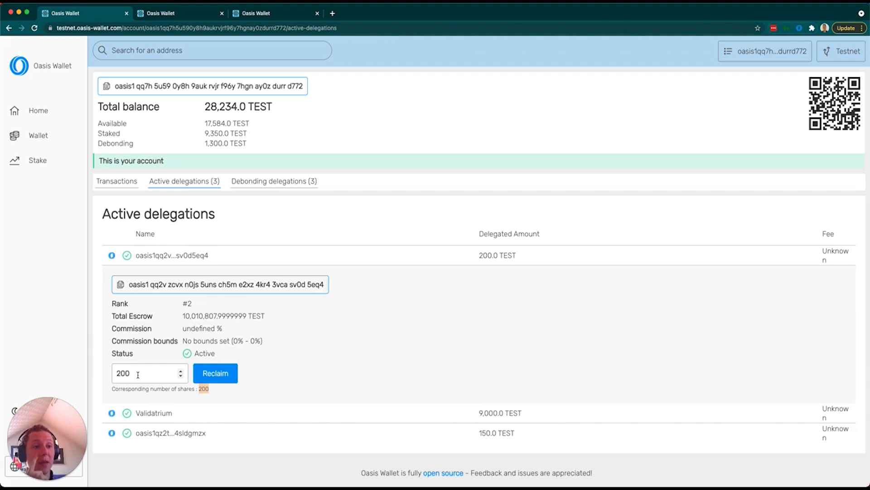
pyautogui.click(144, 373)
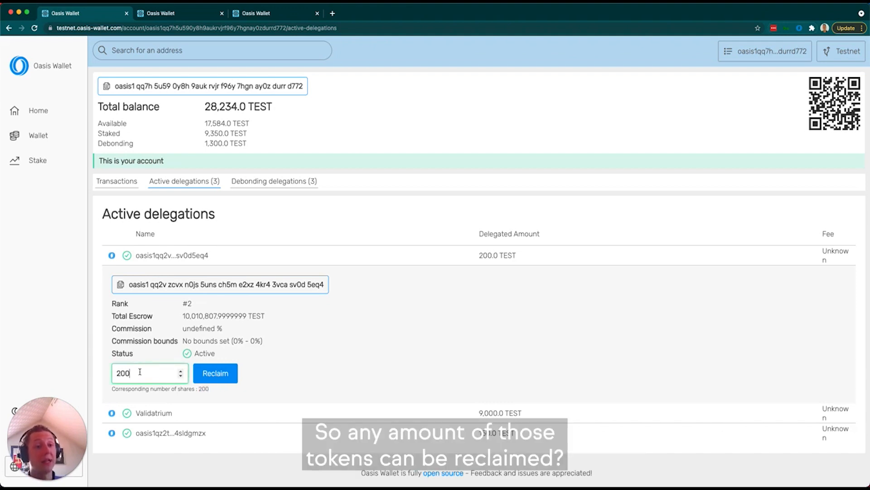
pyautogui.click(215, 373)
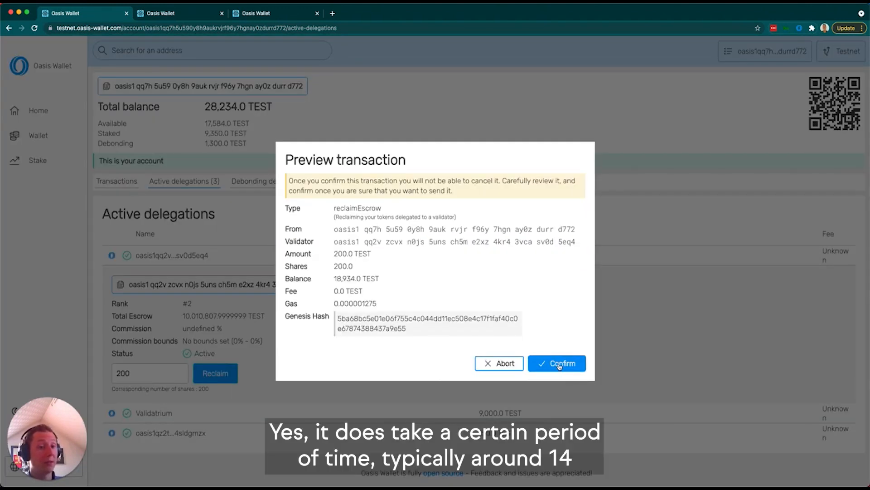
# Step: Confirm the 200 TEST reclaim and check the Debonding delegations list
pyautogui.click(556, 363)
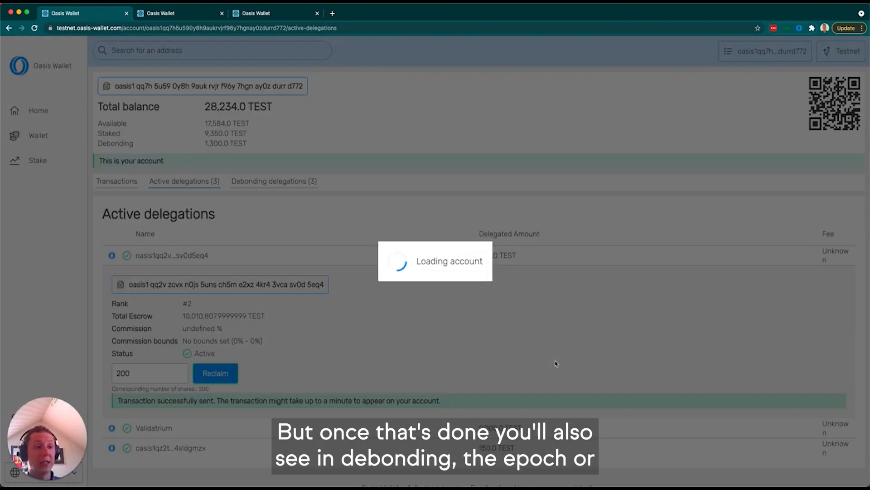
pyautogui.click(273, 181)
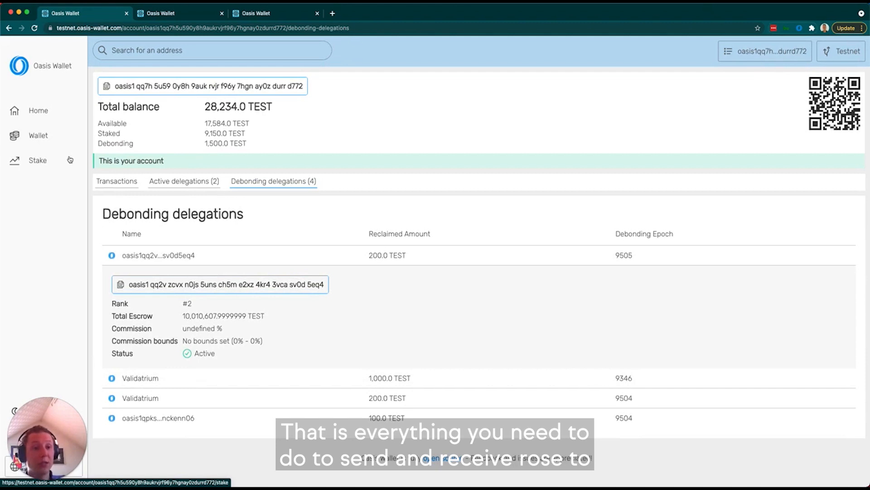
# Step: View the account's transaction history, then return to the validator list
pyautogui.click(38, 135)
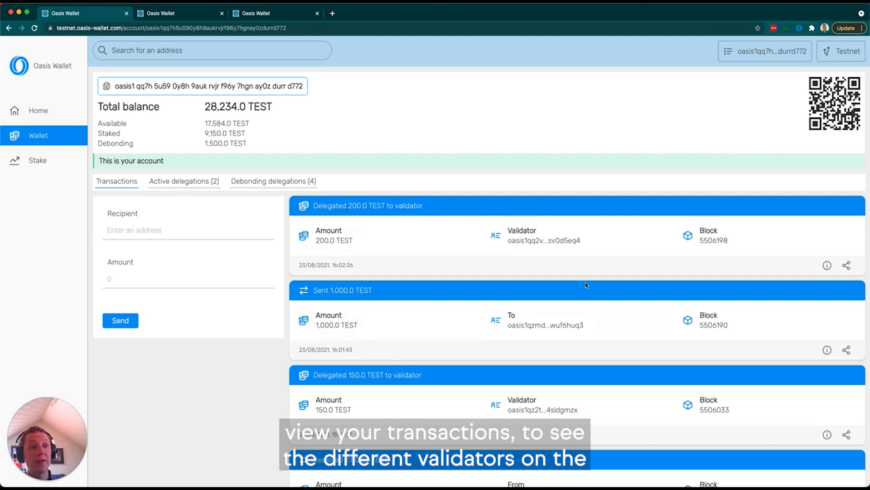
pyautogui.click(38, 161)
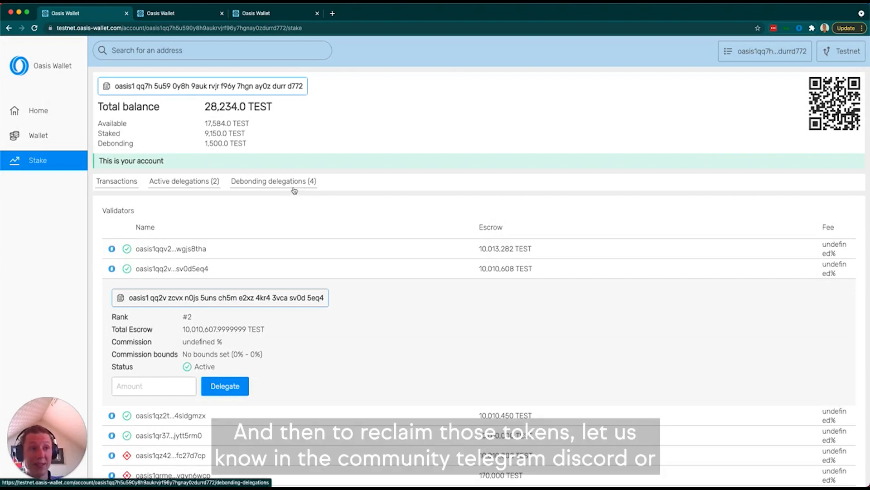
pyautogui.moveTo(253, 235)
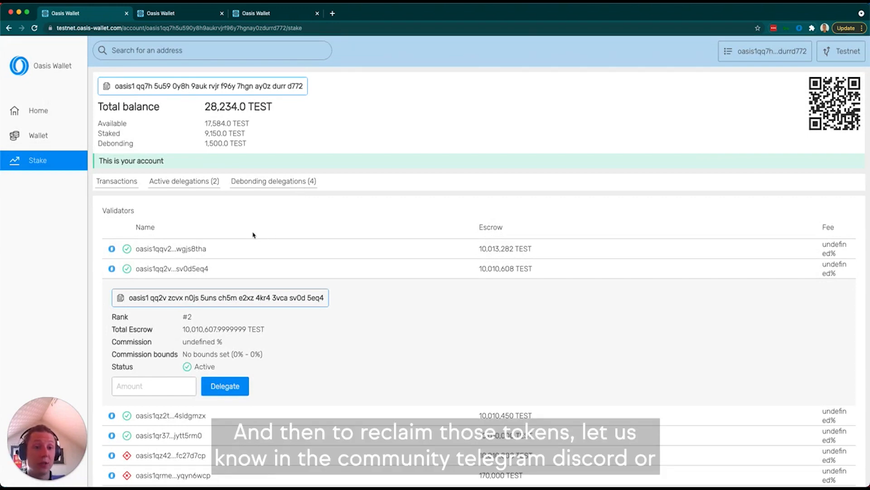
pyautogui.moveTo(131, 210)
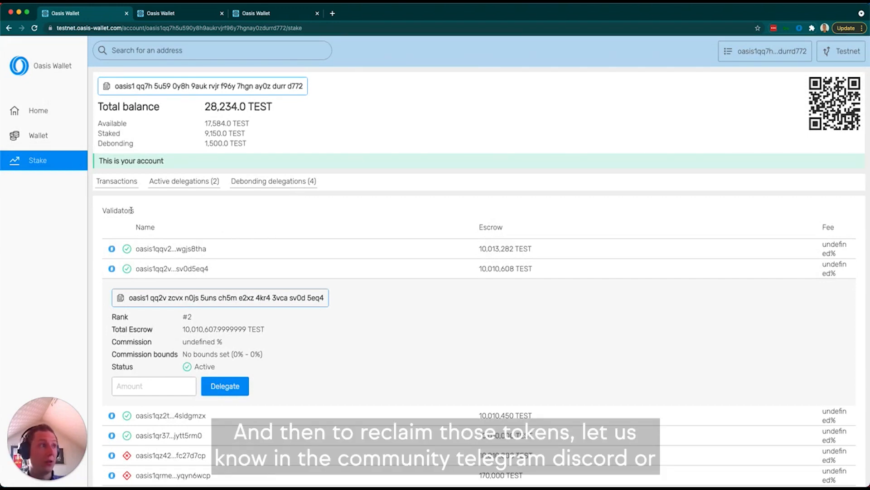